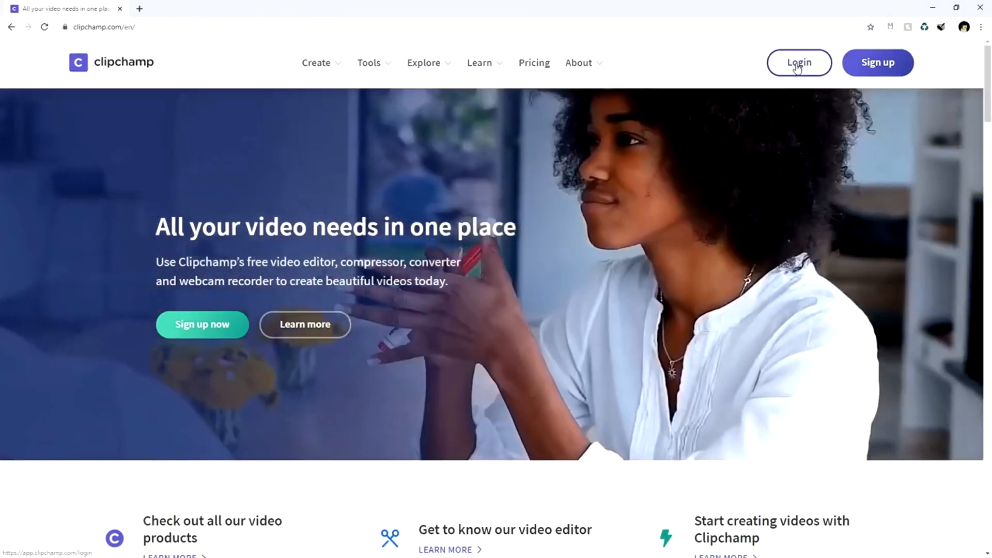
Step: Log in to Clipchamp from the website to reach the dashboard
click(799, 62)
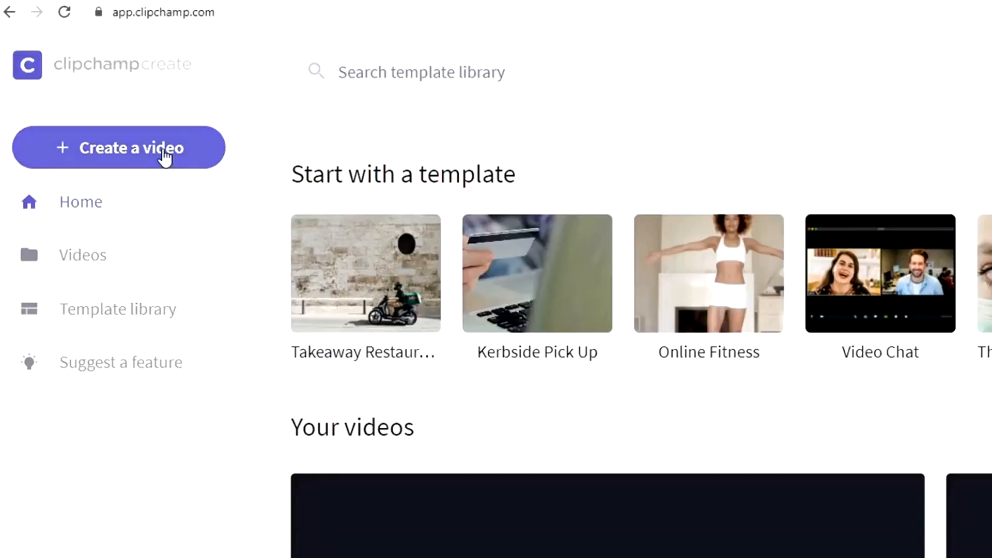
Step: Create a new video, opening an Untitled Project in the editor
click(118, 147)
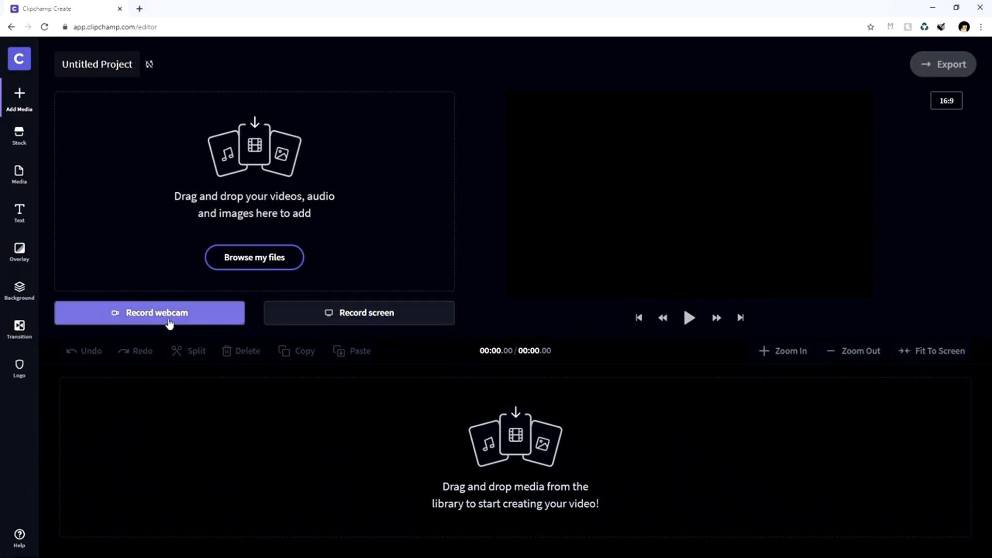
Step: Record a roughly 16-second clip with the webcam recorder
click(150, 313)
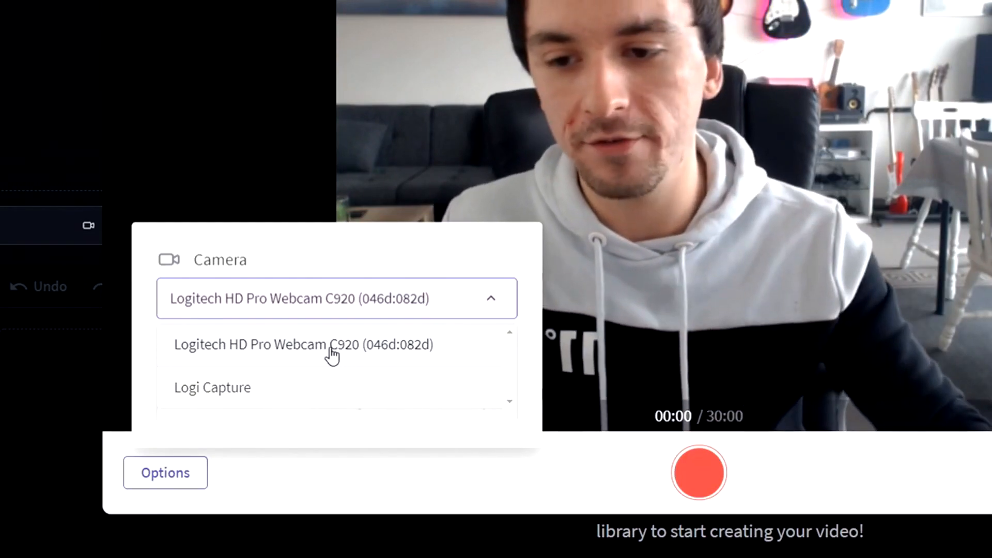
mouse_move(289, 388)
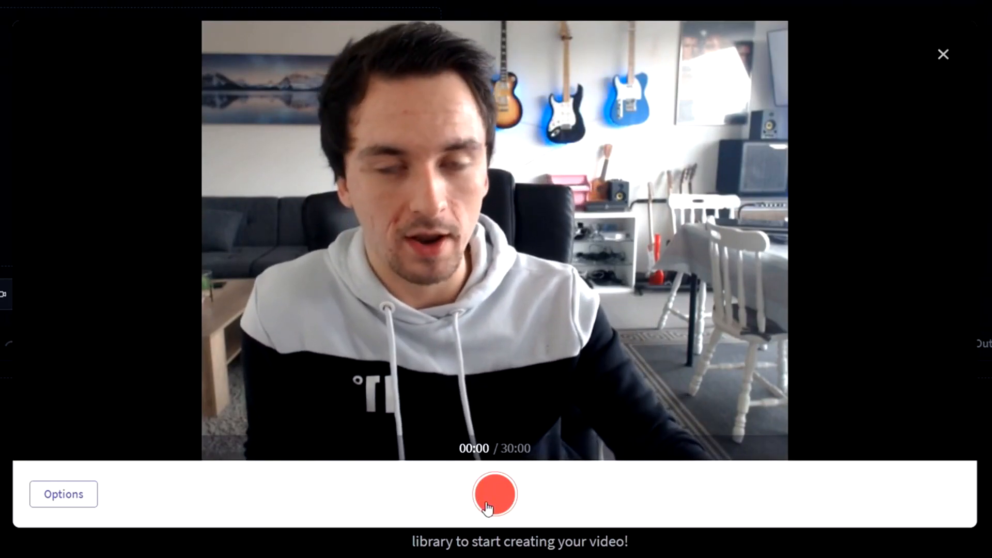
click(495, 494)
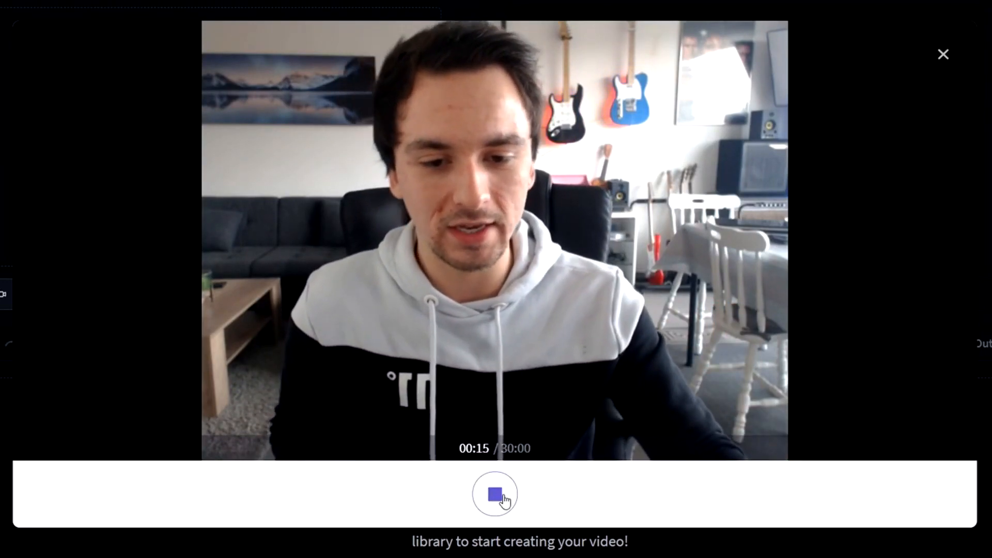
click(495, 494)
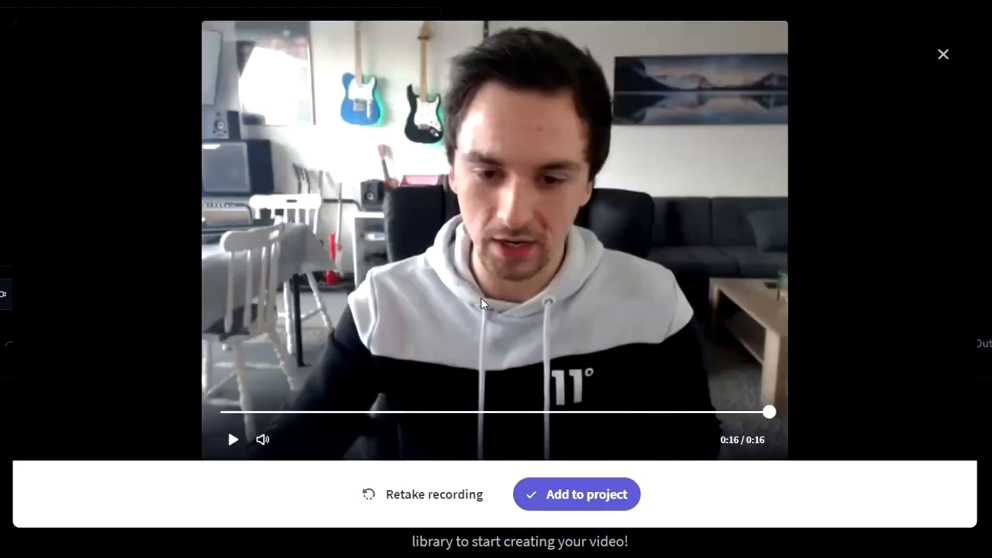
Step: Play back the webcam recording, then add it to the project
click(262, 440)
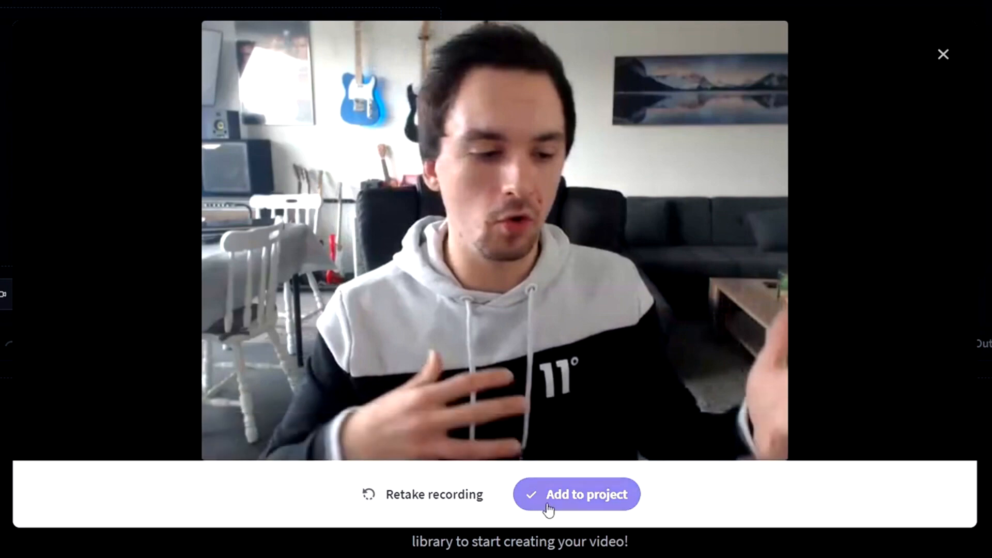
mouse_move(565, 506)
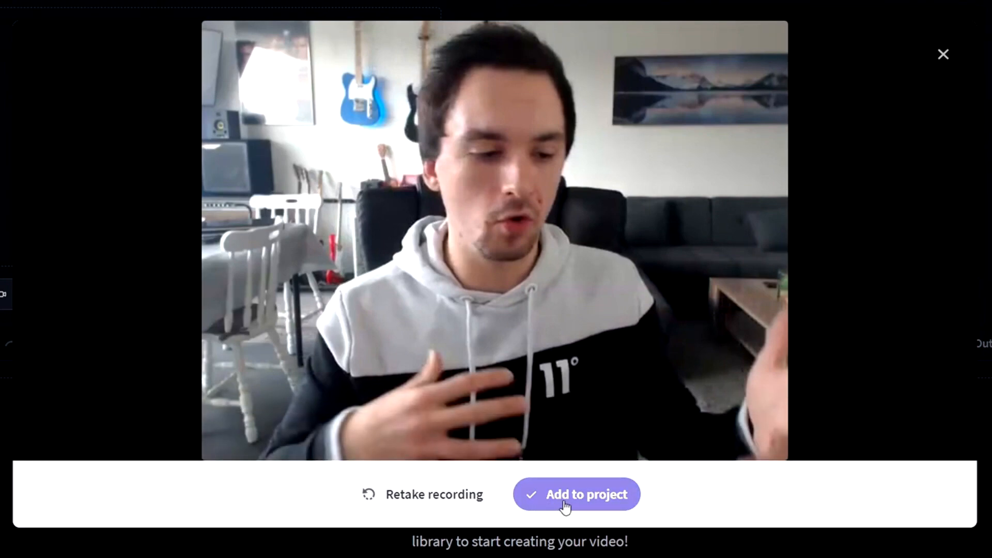
mouse_move(407, 501)
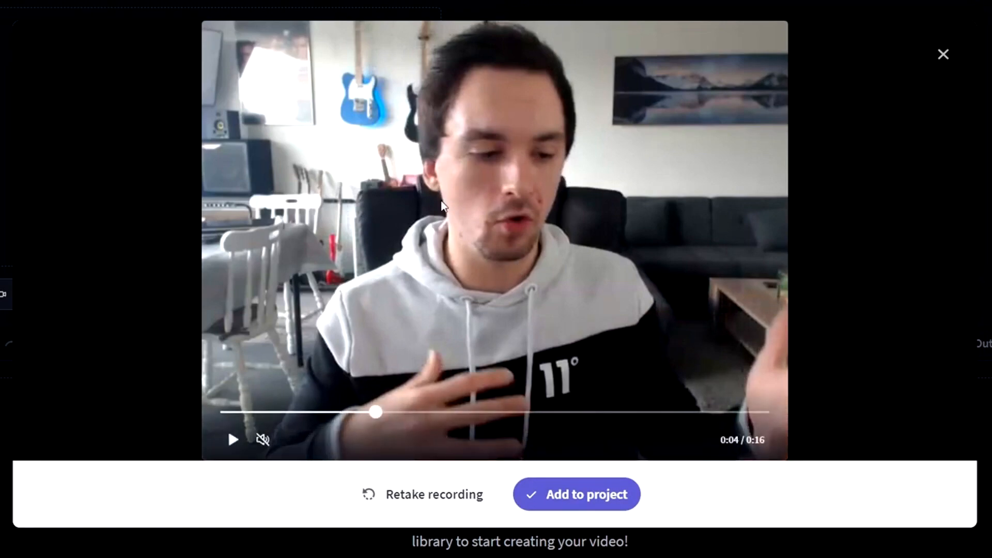
mouse_move(507, 283)
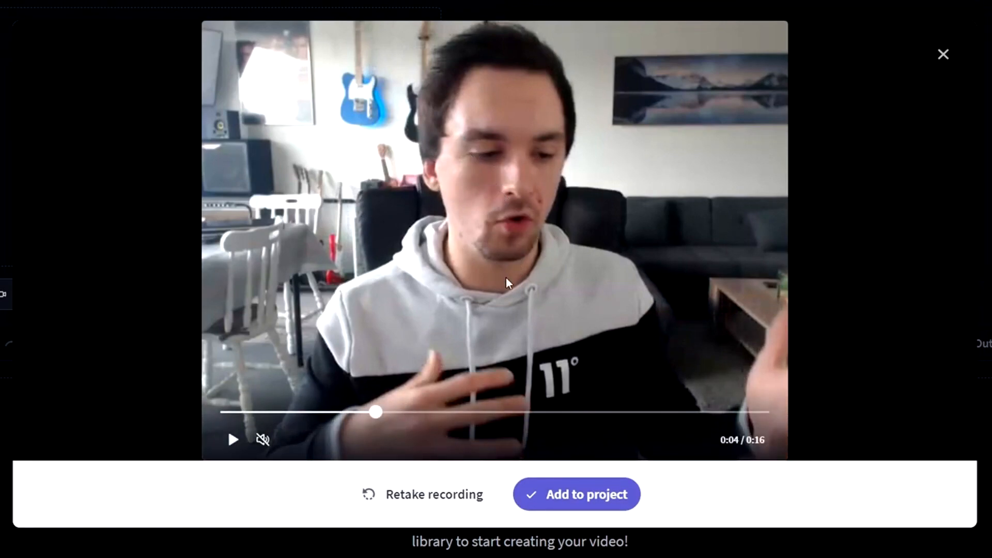
click(575, 494)
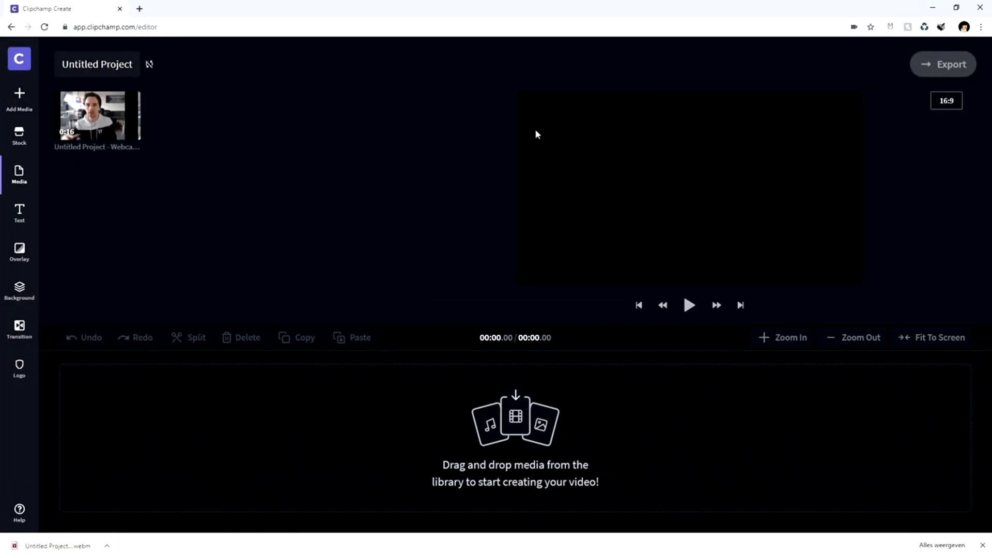
mouse_move(161, 188)
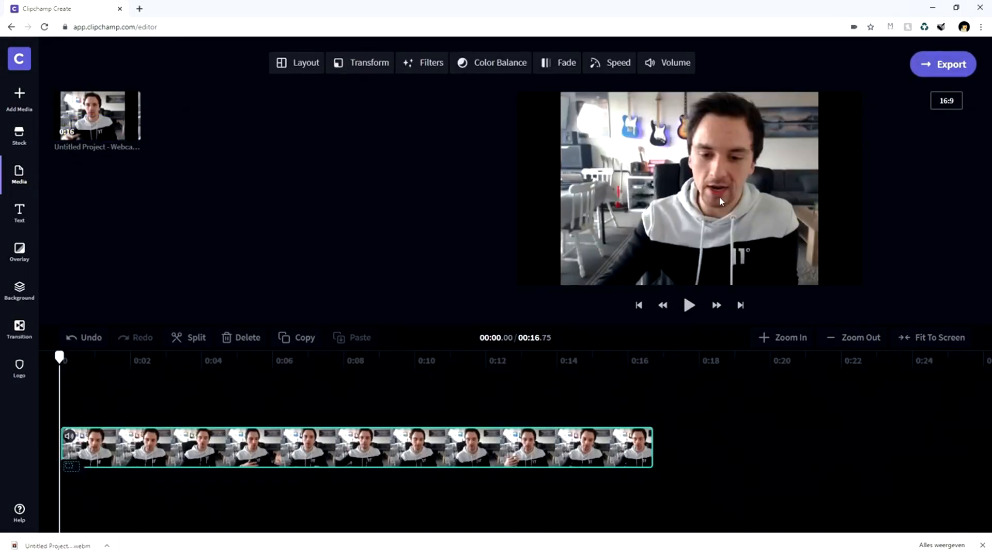
mouse_move(661, 236)
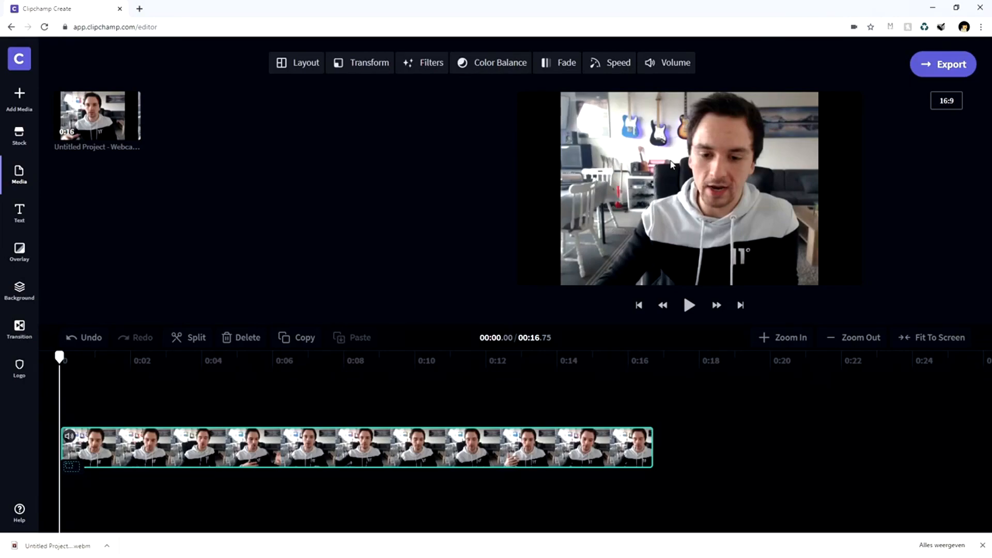
Step: Place the 16-second webcam recording from Media onto the timeline
click(367, 62)
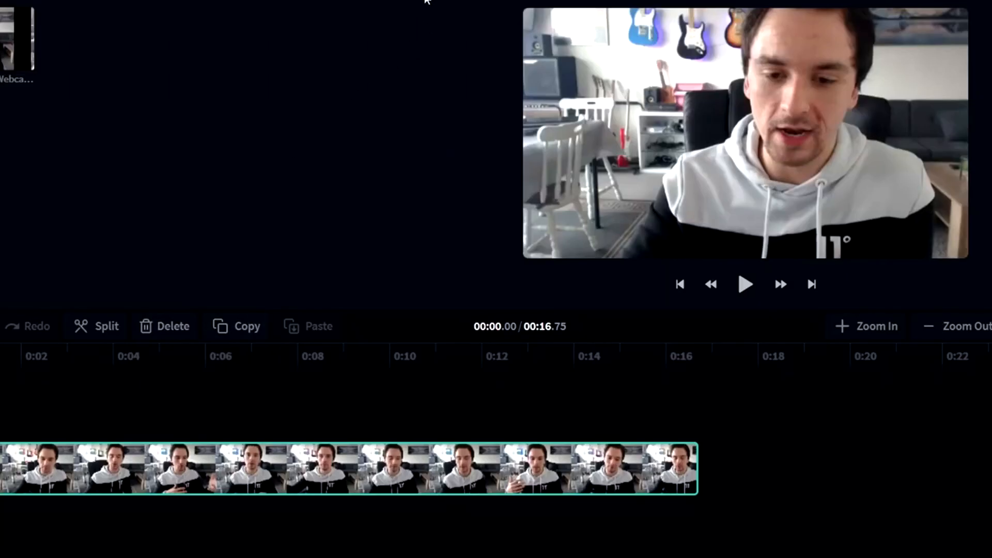
Step: Try the B&W Filter 2, Scenery and Increased filters, then return to Unfiltered
click(398, 42)
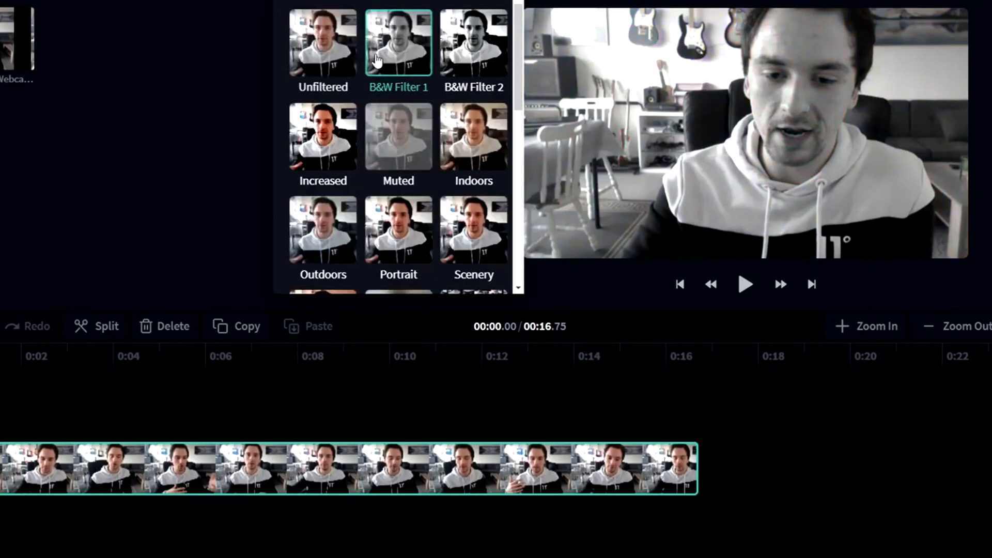
click(474, 42)
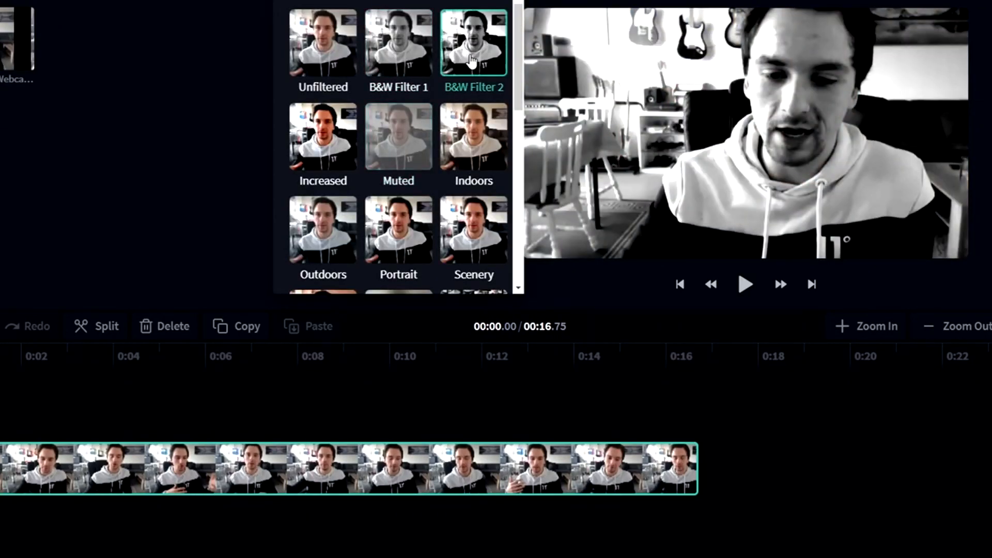
click(474, 229)
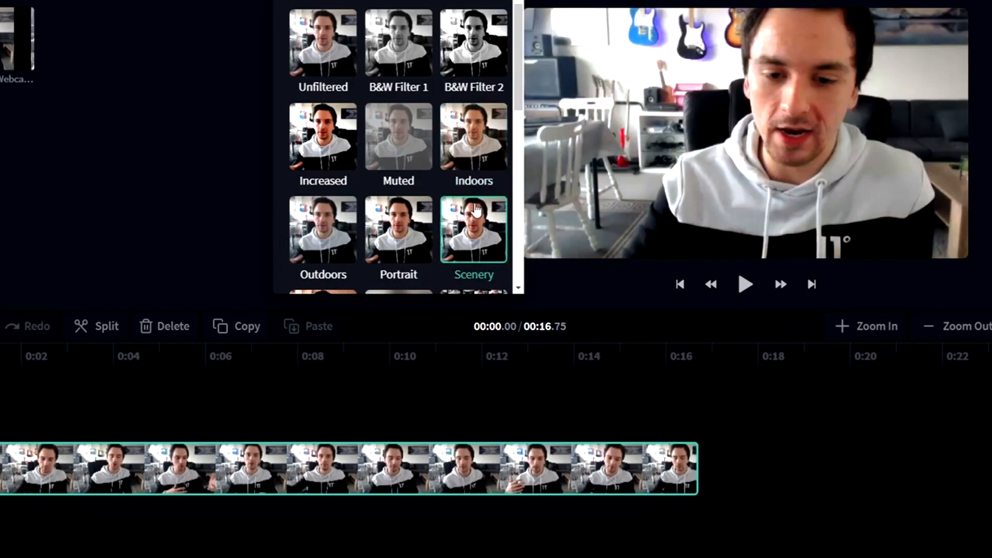
click(322, 136)
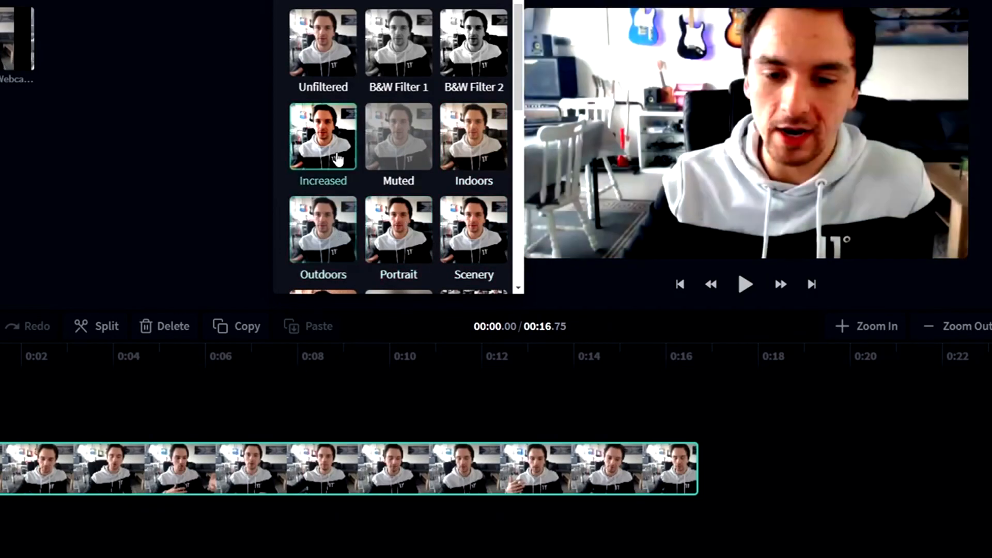
click(322, 43)
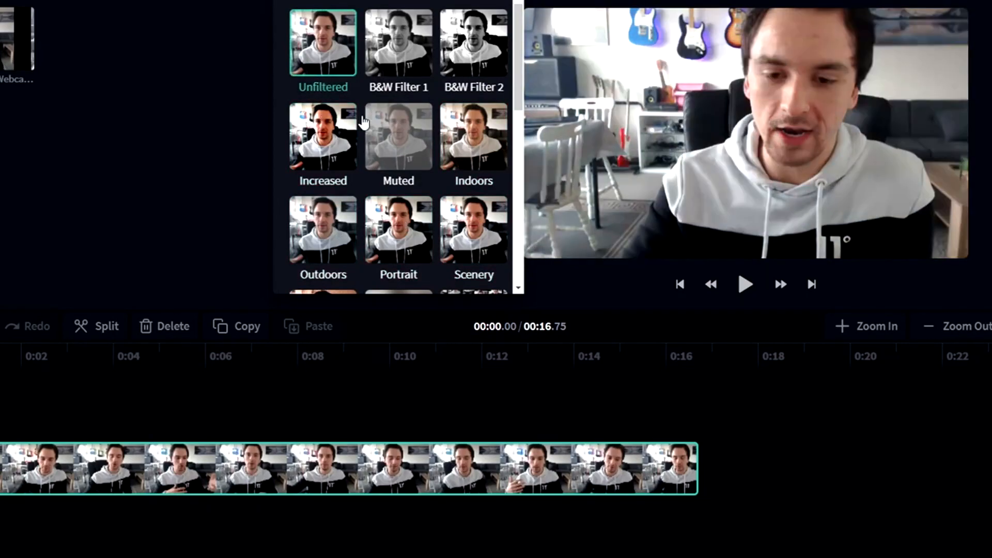
Step: Preview the Blur, Radial, Glass and Smoke filters on the webcam clip
click(398, 99)
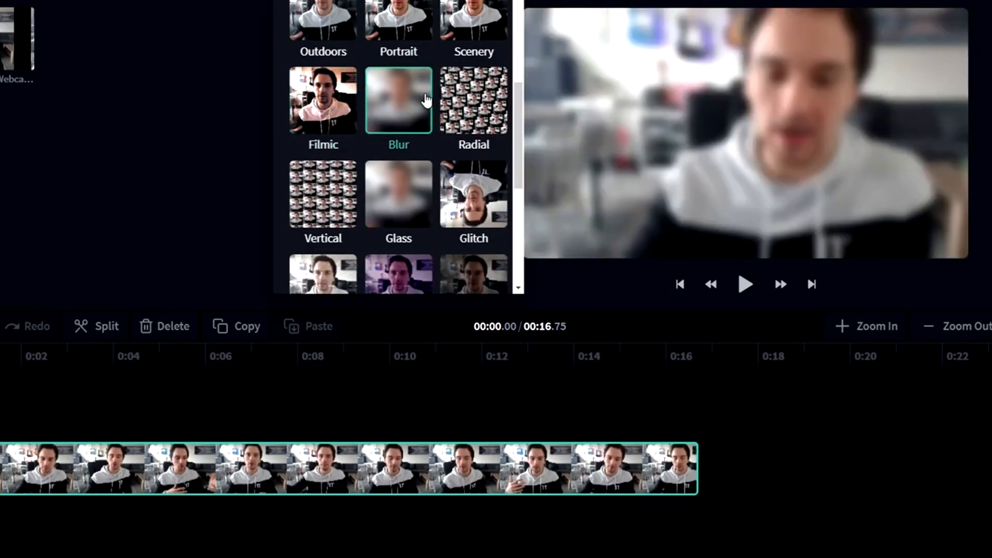
click(473, 101)
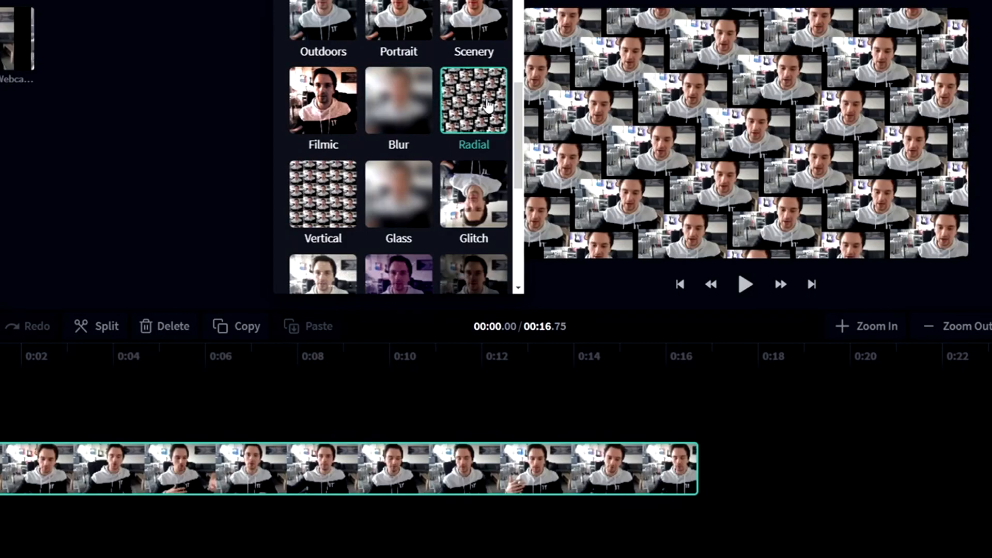
click(473, 194)
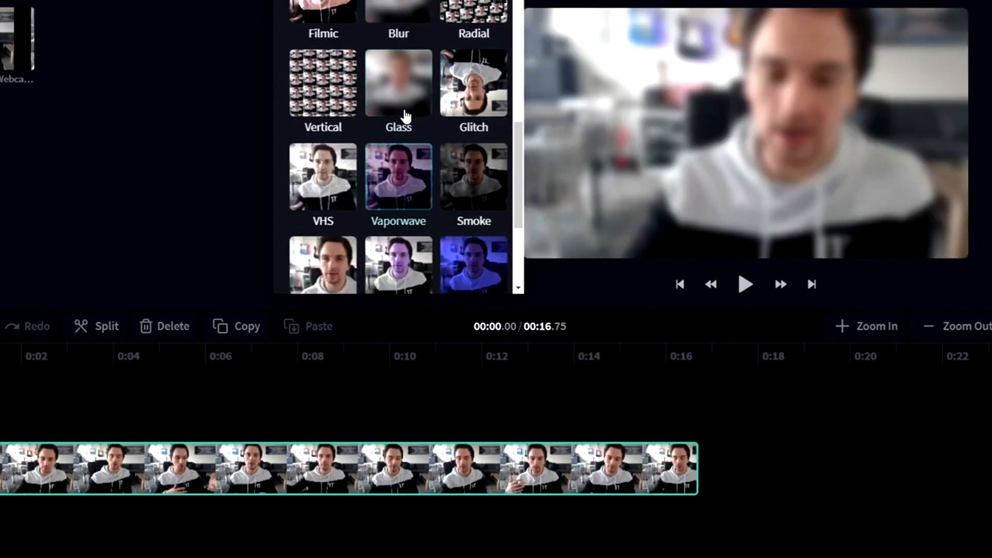
click(473, 176)
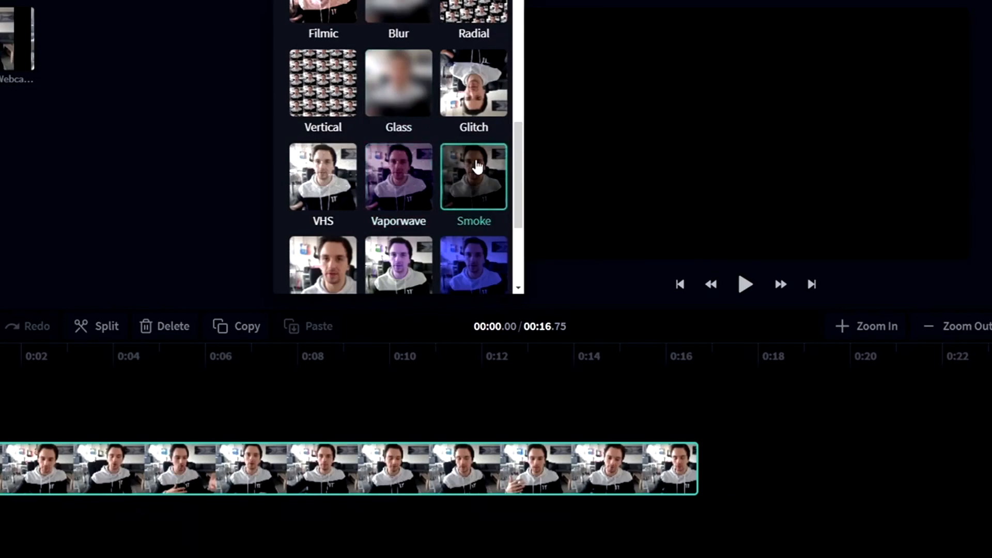
scroll(down, 3)
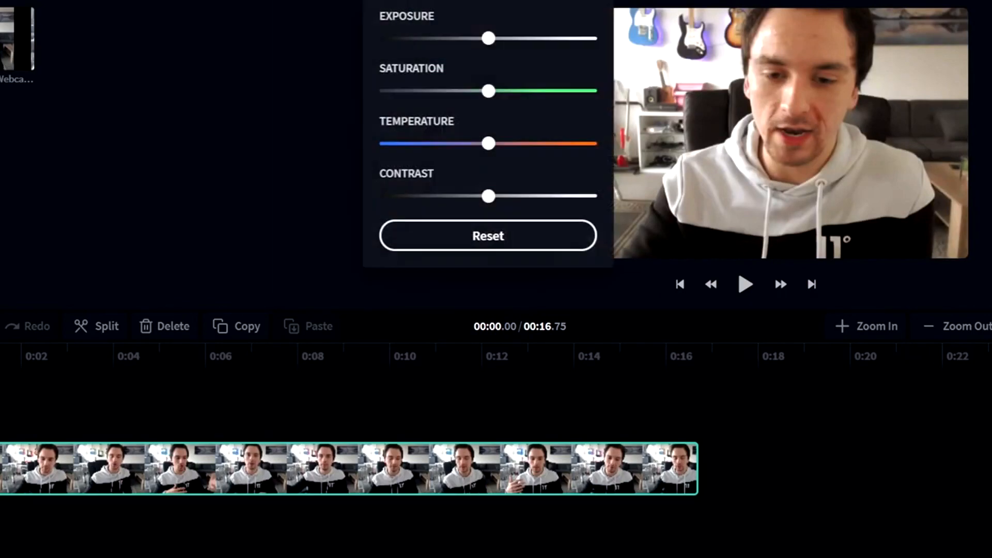
Step: In Color Balance, nudge saturation up, cool the temperature and fine-tune exposure
drag(487, 39, 518, 39)
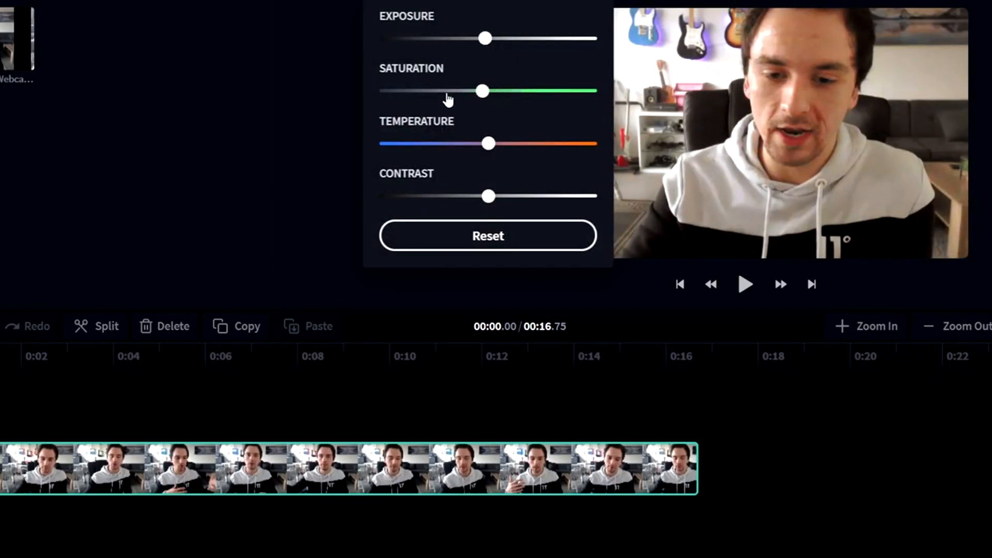
drag(482, 90, 493, 91)
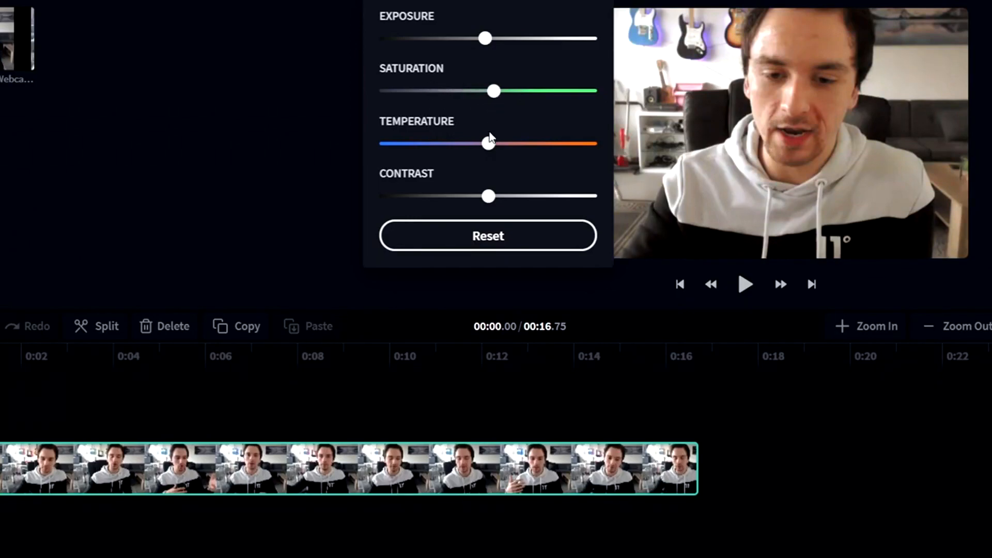
drag(487, 144, 476, 144)
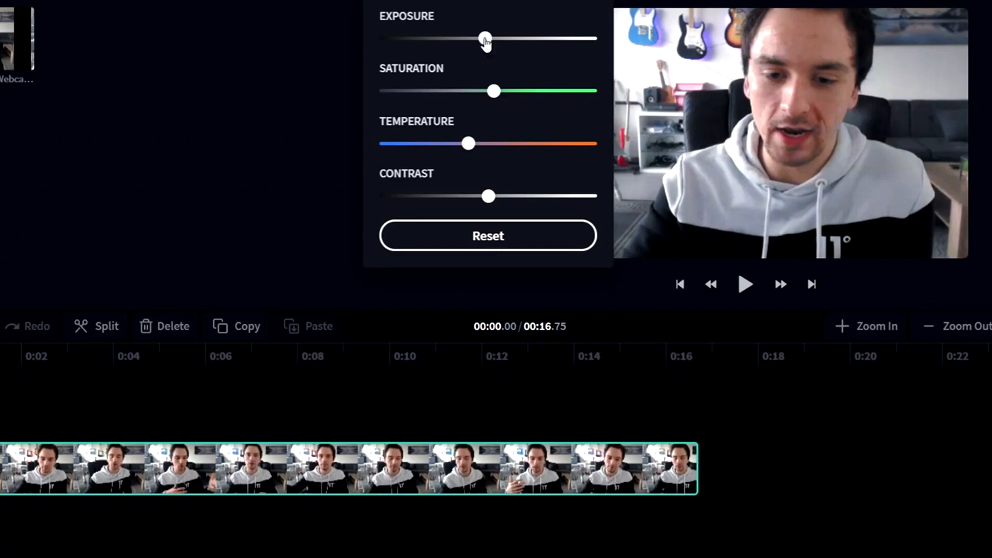
drag(485, 39, 493, 39)
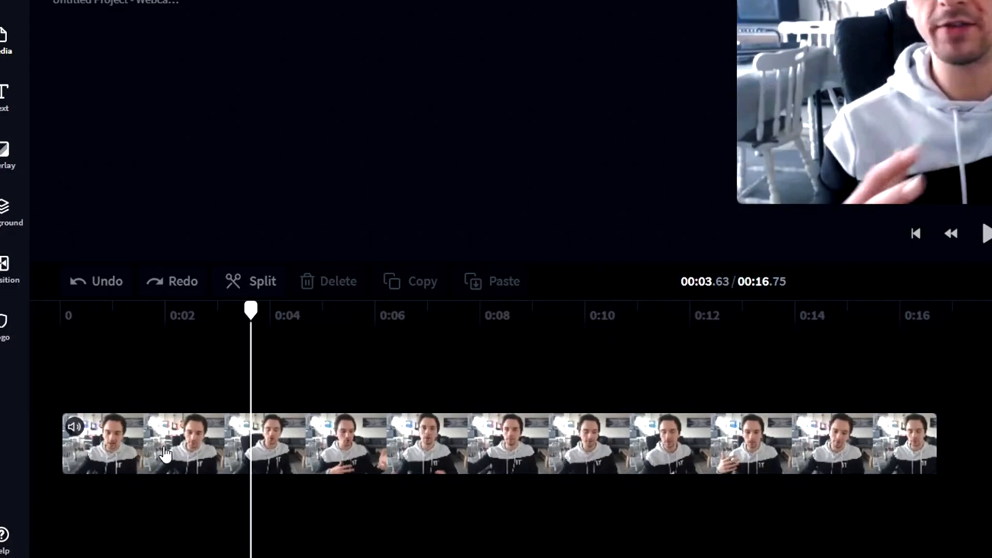
Step: Split the selected webcam clip at the playhead and bring up overlay transitions
click(209, 443)
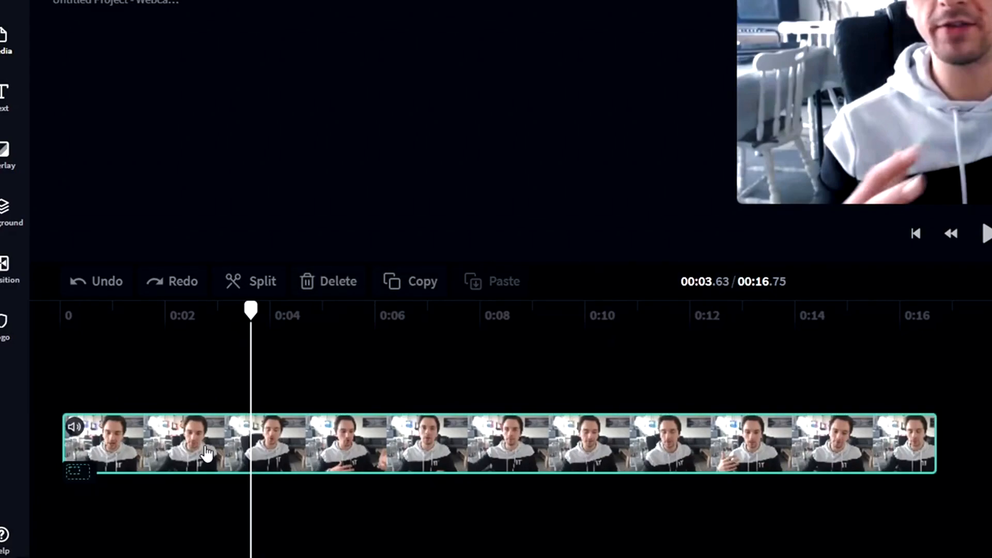
click(259, 281)
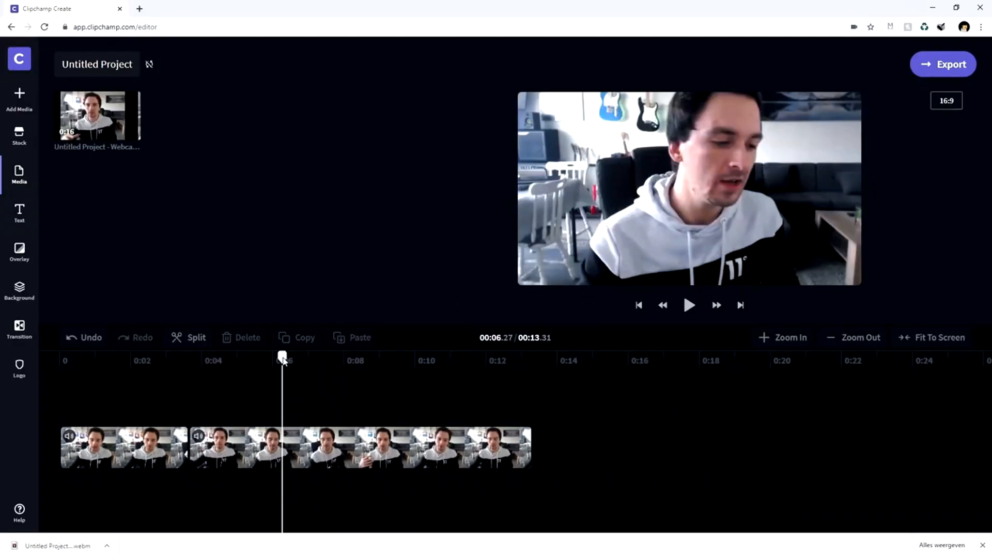
mouse_move(19, 212)
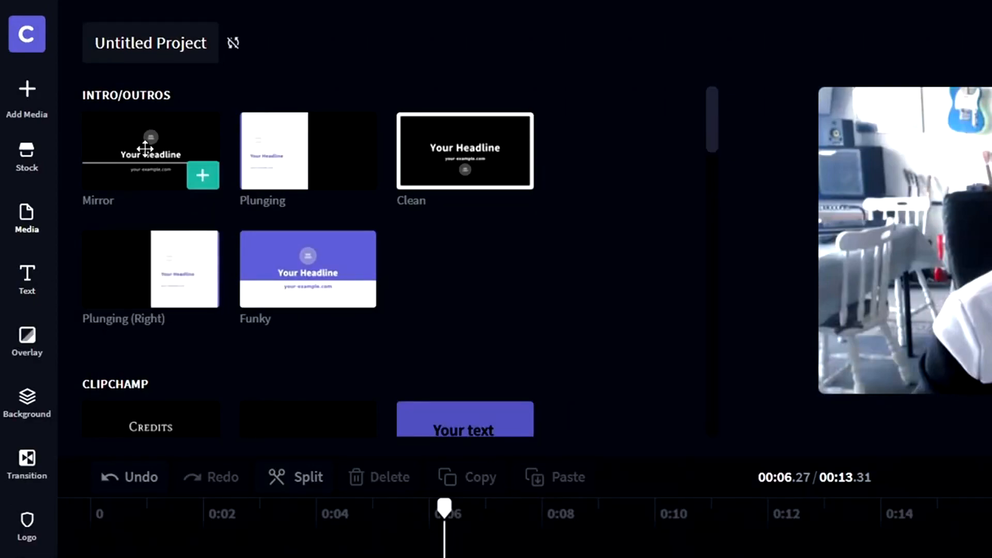
mouse_move(464, 149)
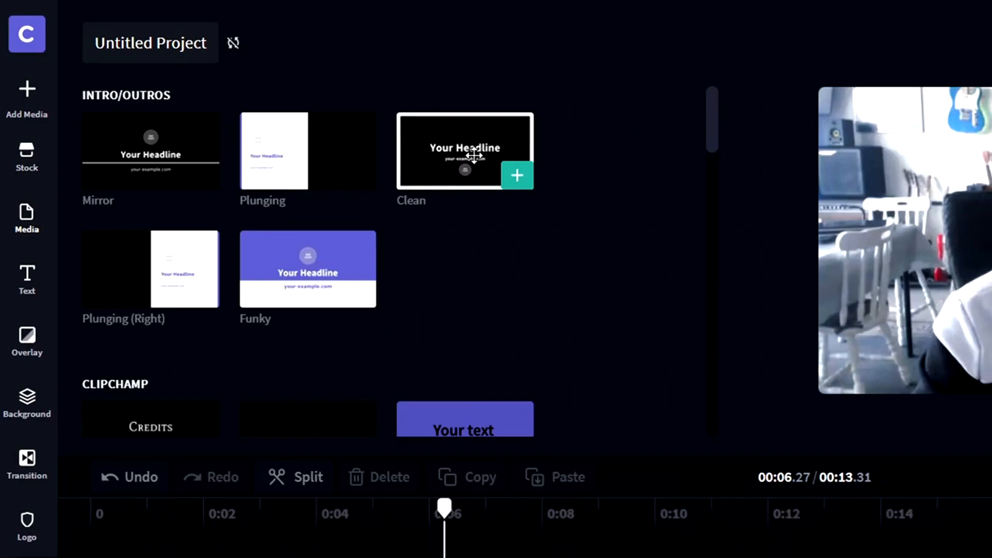
click(26, 342)
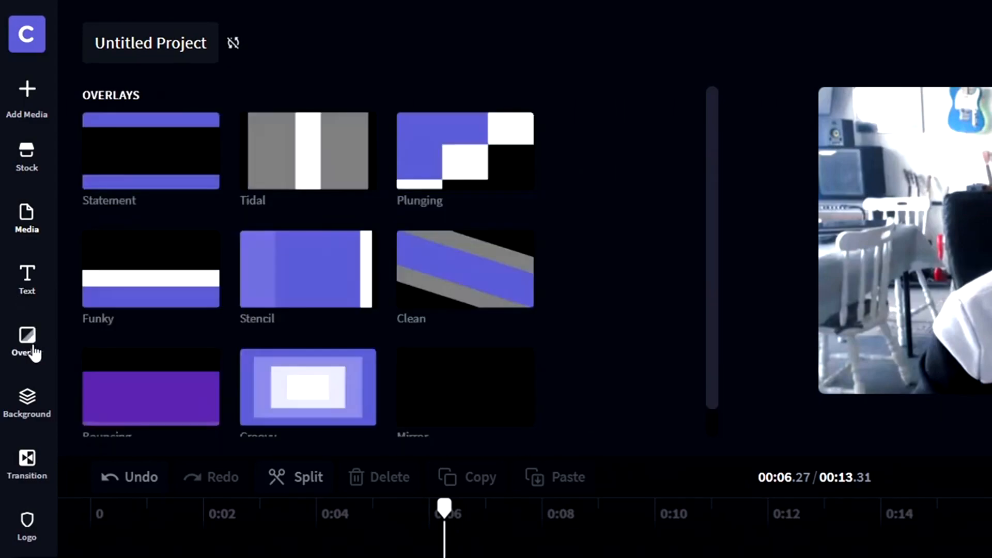
mouse_move(150, 151)
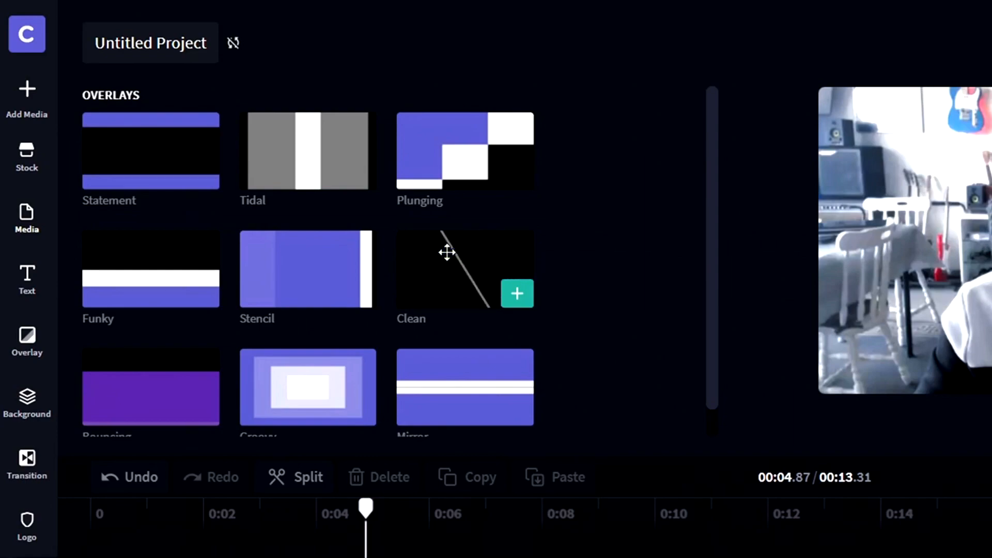
Step: Scroll through the overlay styles to reach the Clean overlay
scroll(down, 3)
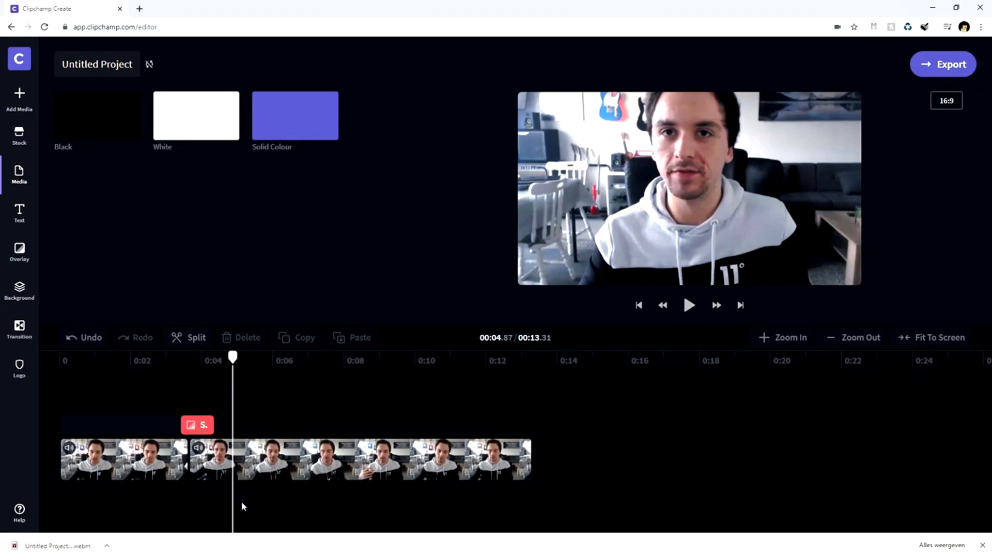
mouse_move(304, 508)
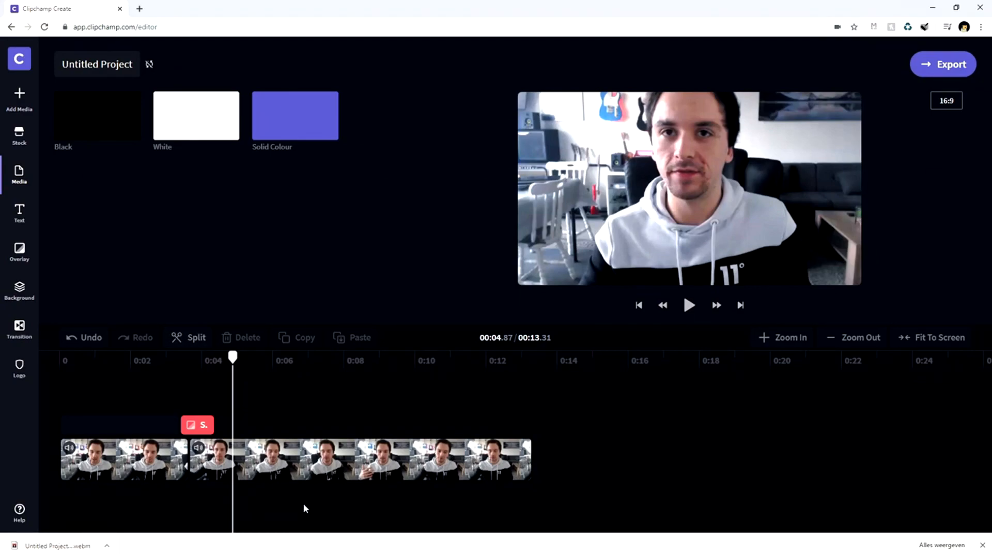